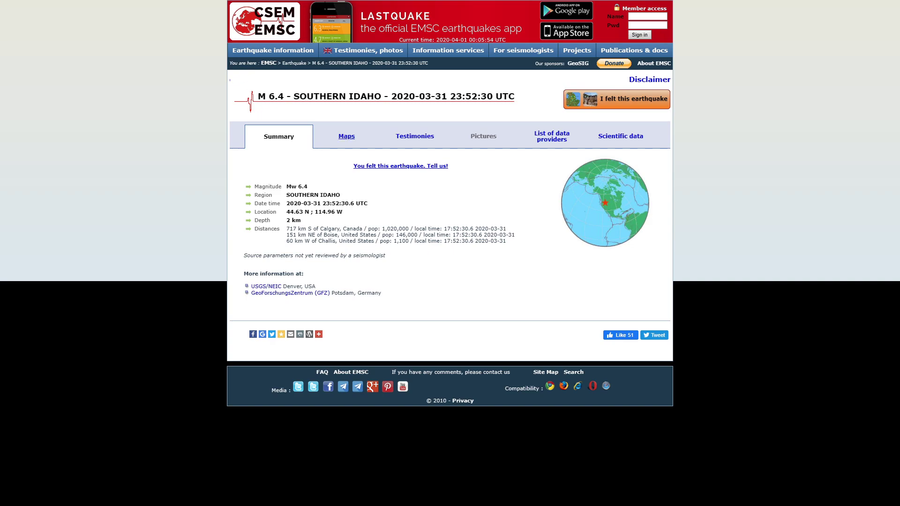
# Step: Open the quake's Maps tab and scroll to the 7-day Idaho seismicity map
pyautogui.click(346, 136)
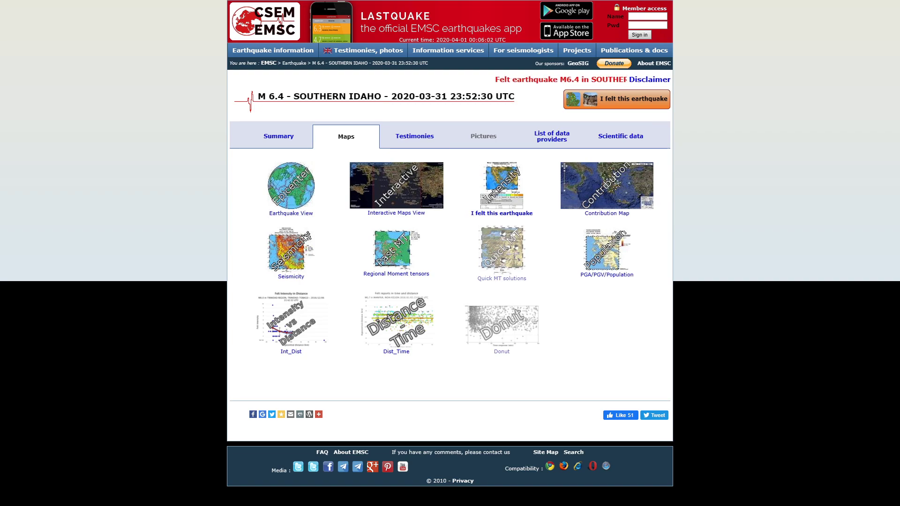
pyautogui.click(279, 136)
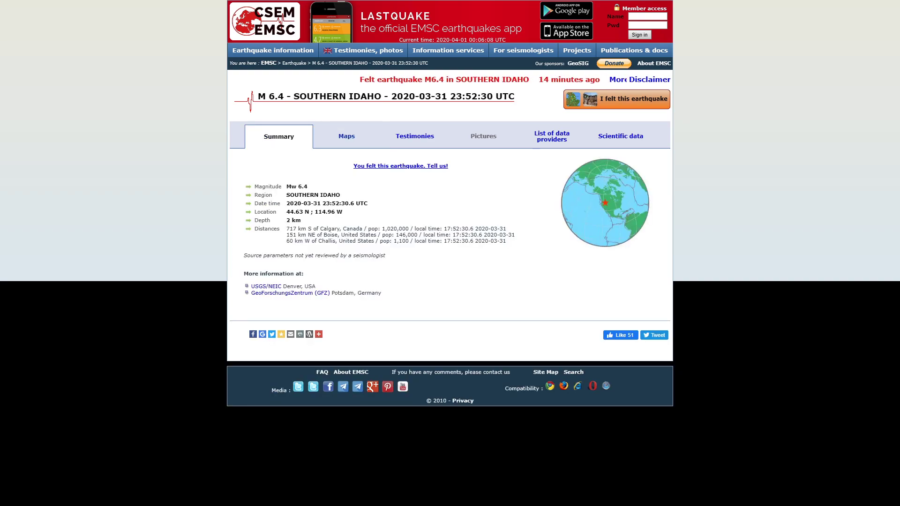
pyautogui.click(346, 136)
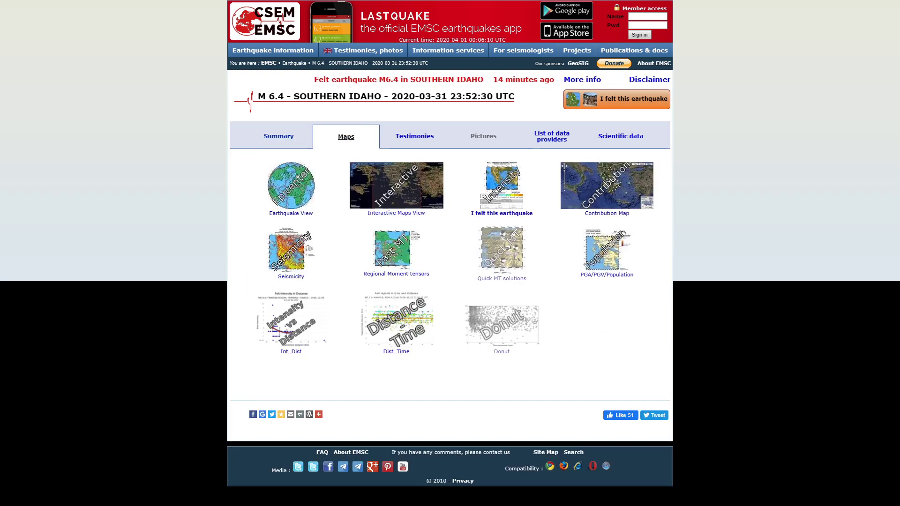
pyautogui.scroll(-3)
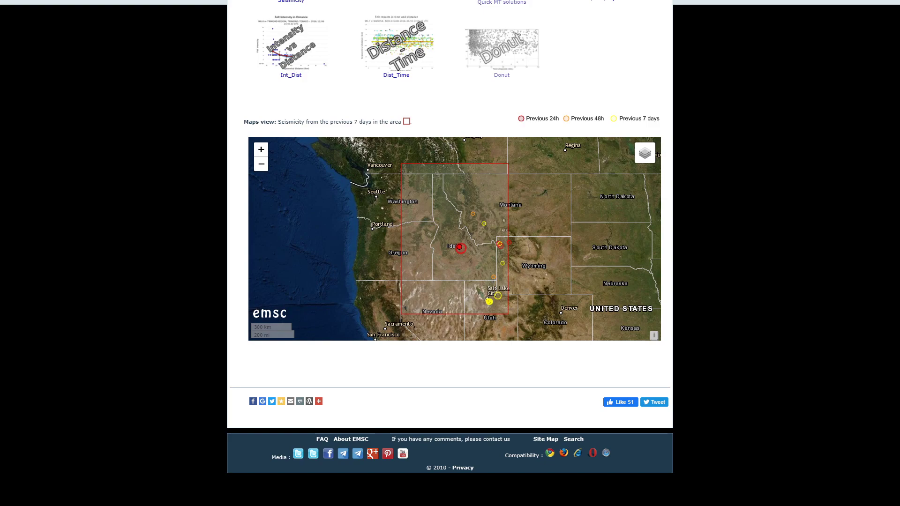
# Step: Zoom into the Southern Idaho epicenter and pan to centre its marker
pyautogui.click(261, 150)
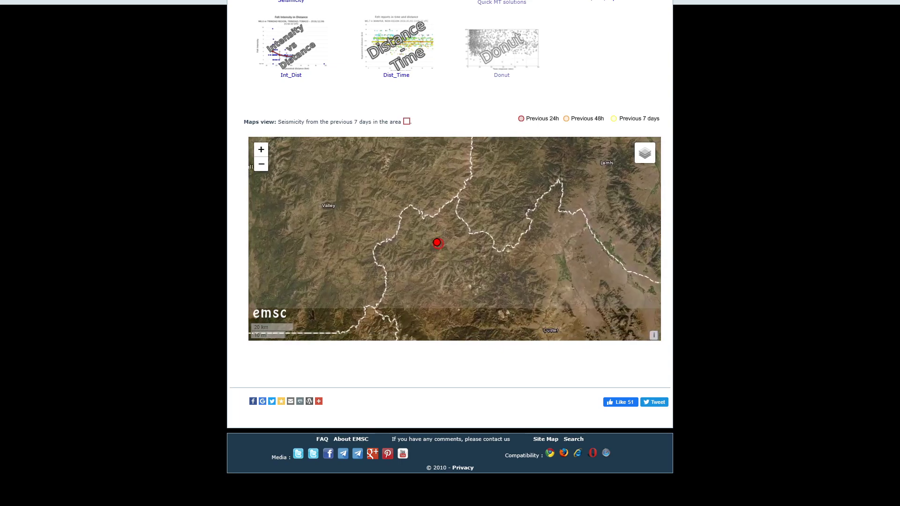
pyautogui.moveTo(436, 243); pyautogui.dragTo(424, 199)
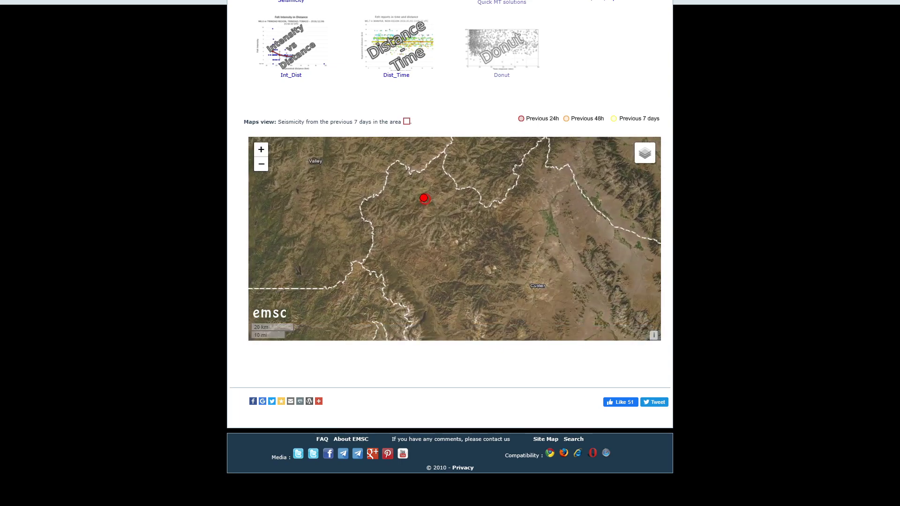